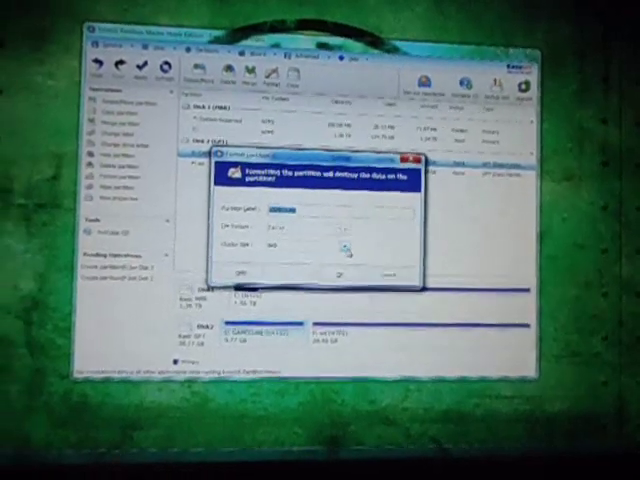
Step: Confirm the new GameCube FAT32 partition's label, file system and cluster size settings
{"action": "left_click", "coordinate": [344, 244]}
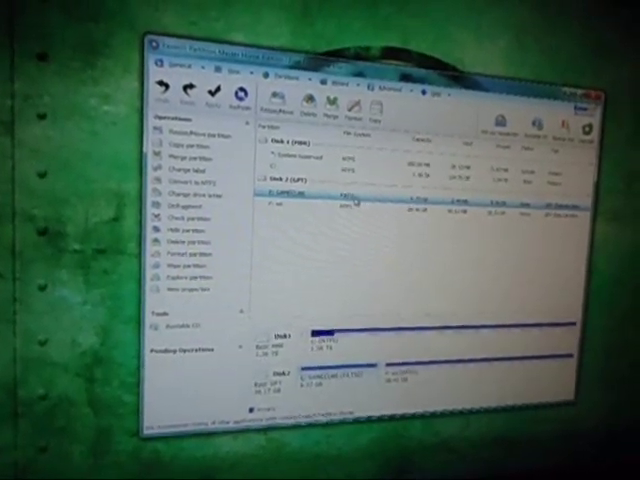
Step: Bring up the context menu of the external drive's partition on Disk 2
{"action": "right_click", "coordinate": [320, 204]}
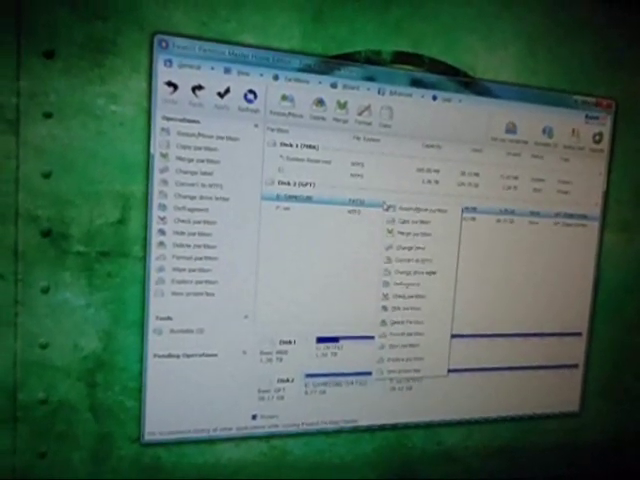